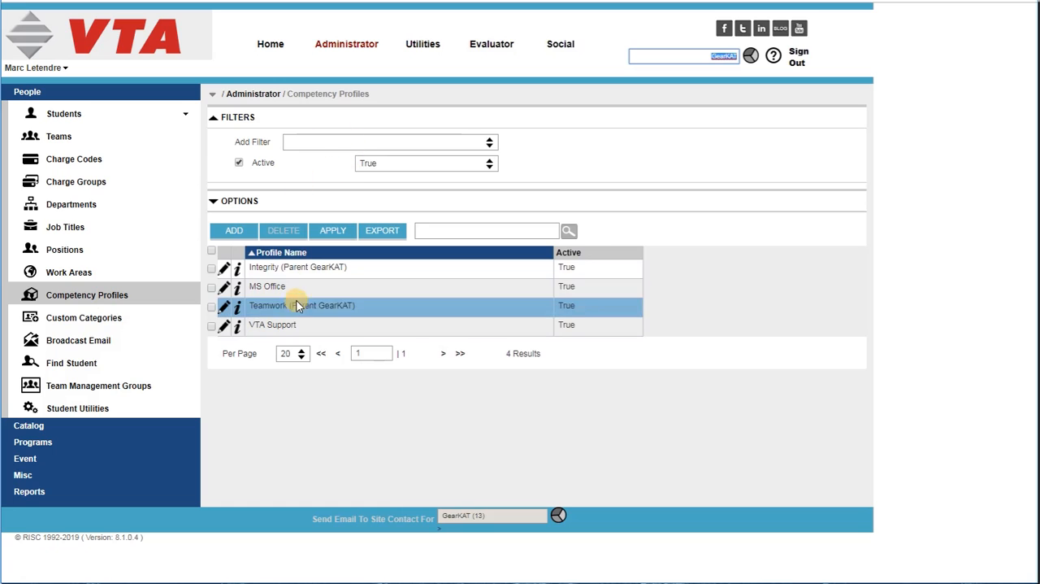
Edit the MS Office profile, review its five assigned profile groups, then return to General.
click(237, 286)
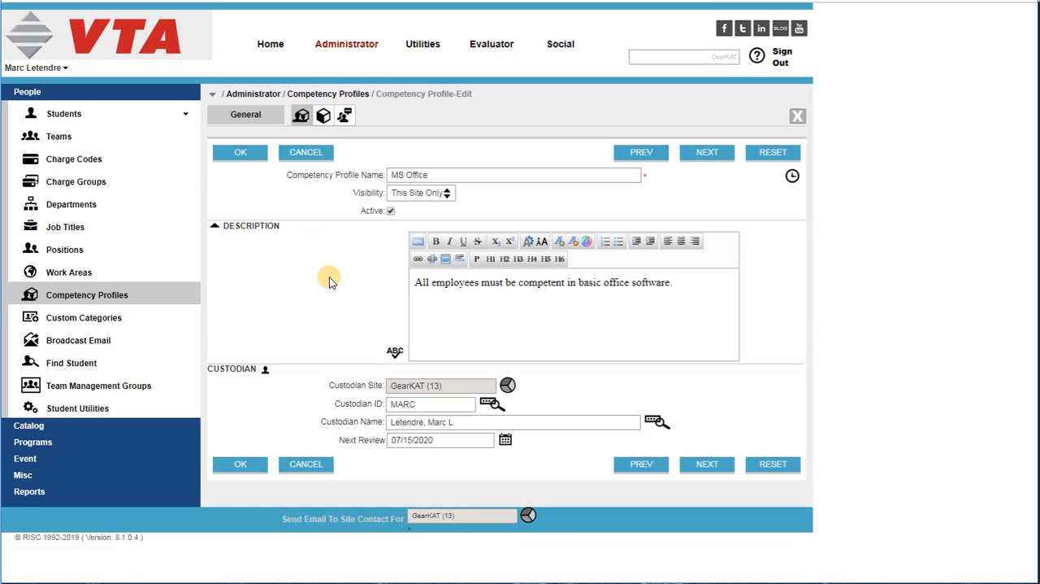
mouse_move(348, 275)
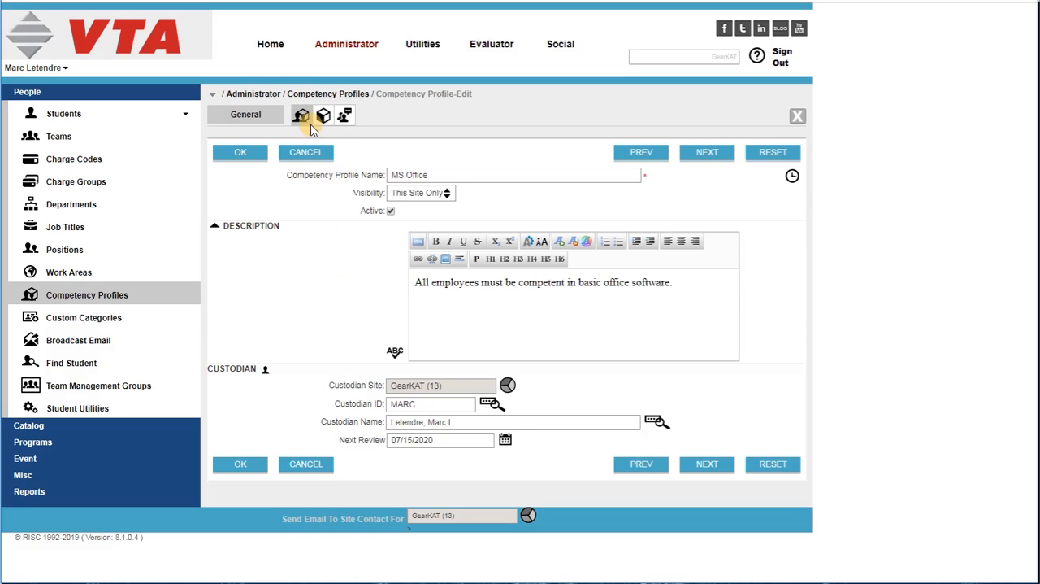
mouse_move(322, 247)
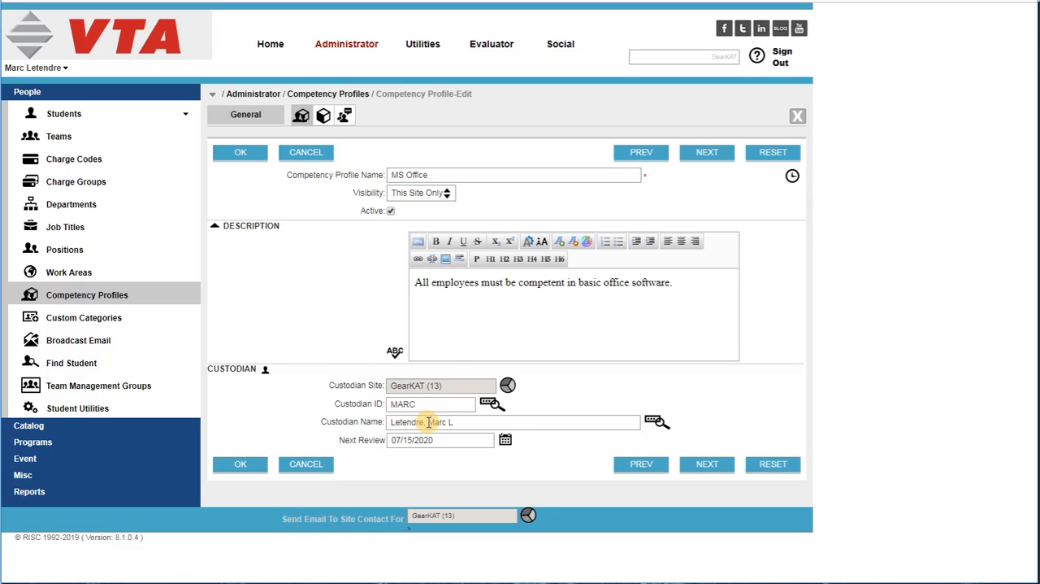
click(345, 114)
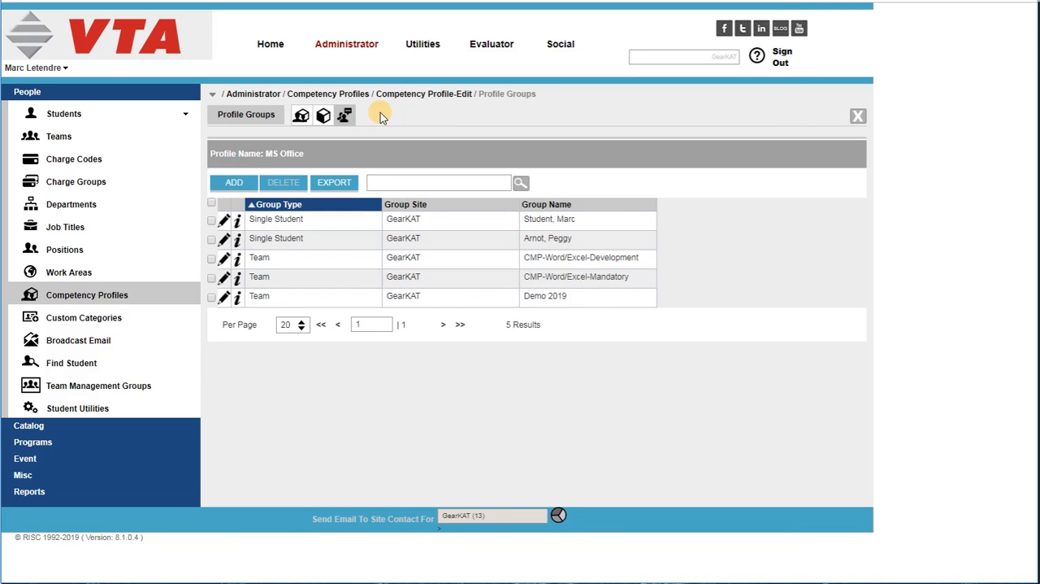
mouse_move(400, 114)
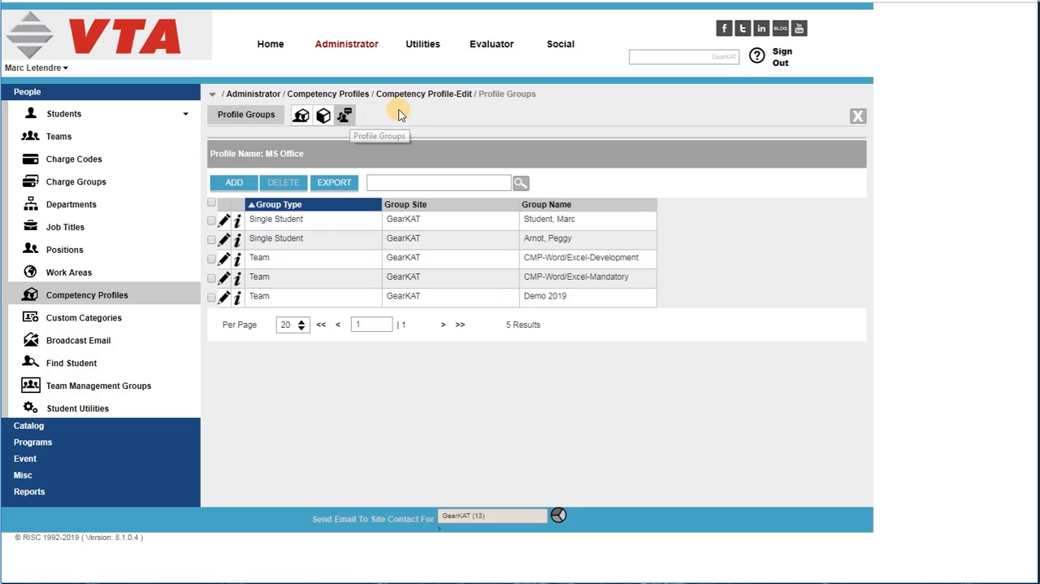
click(322, 114)
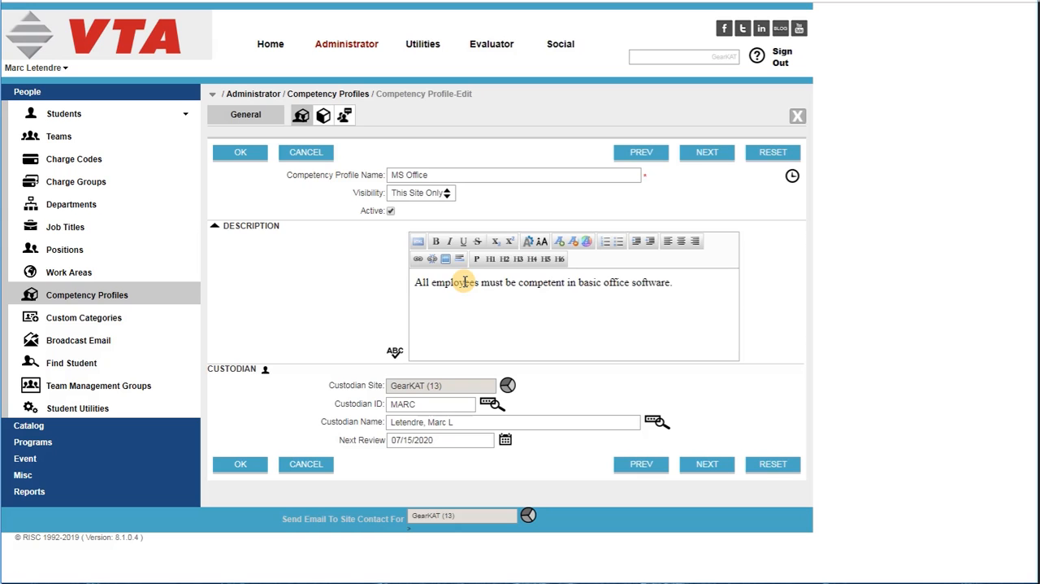
Review MS Office's three competencies and open the MS Access competency for editing.
click(346, 114)
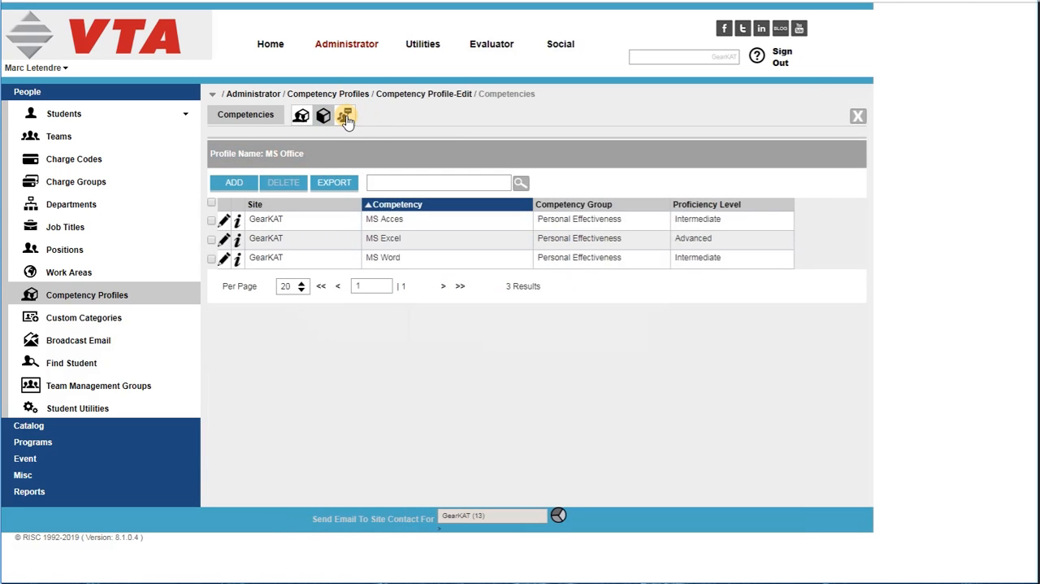
click(345, 114)
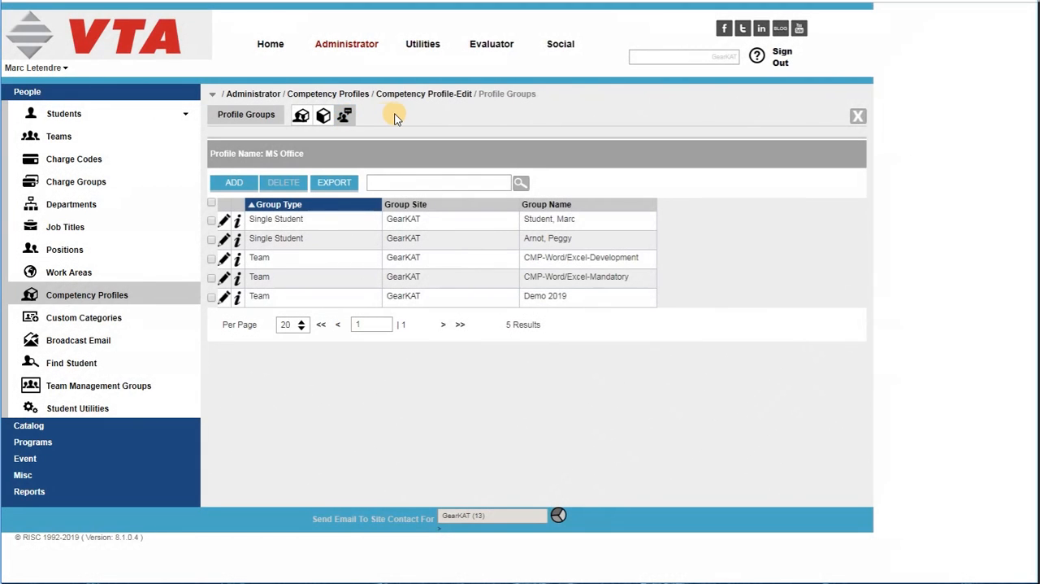
click(323, 114)
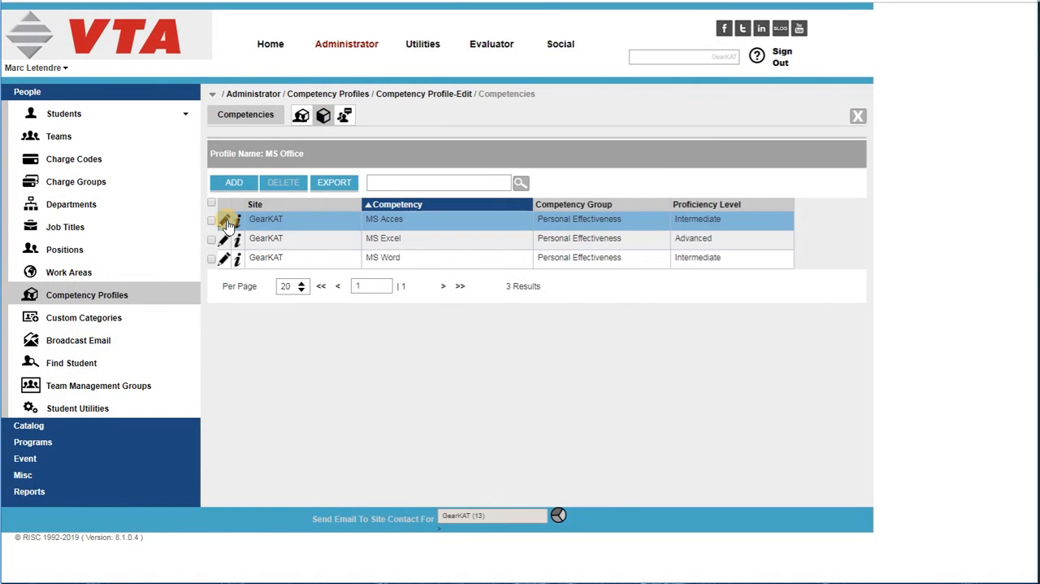
click(224, 220)
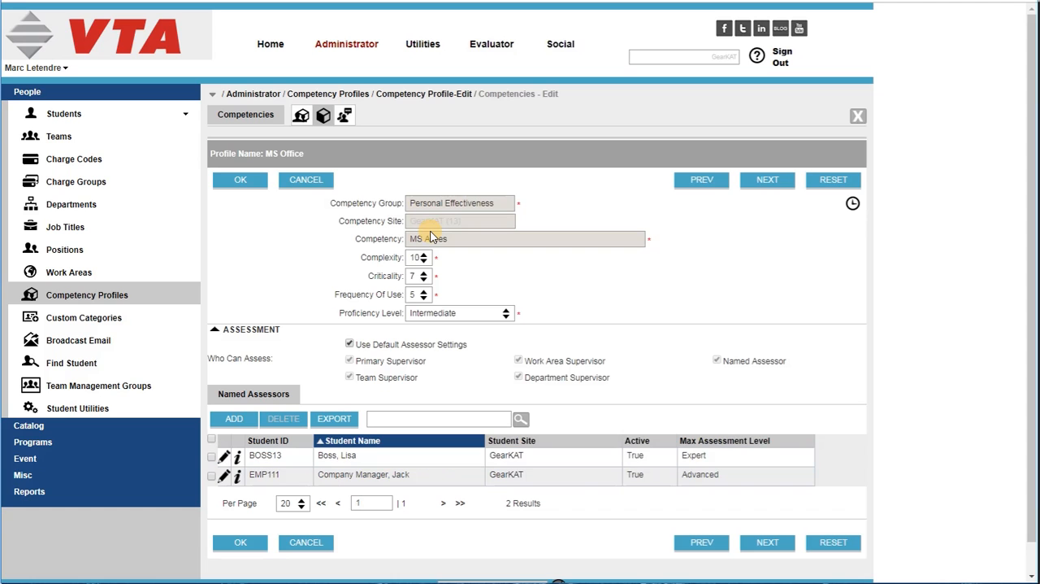
View the first student's teams and course history, then return to the active competency profiles.
click(63, 113)
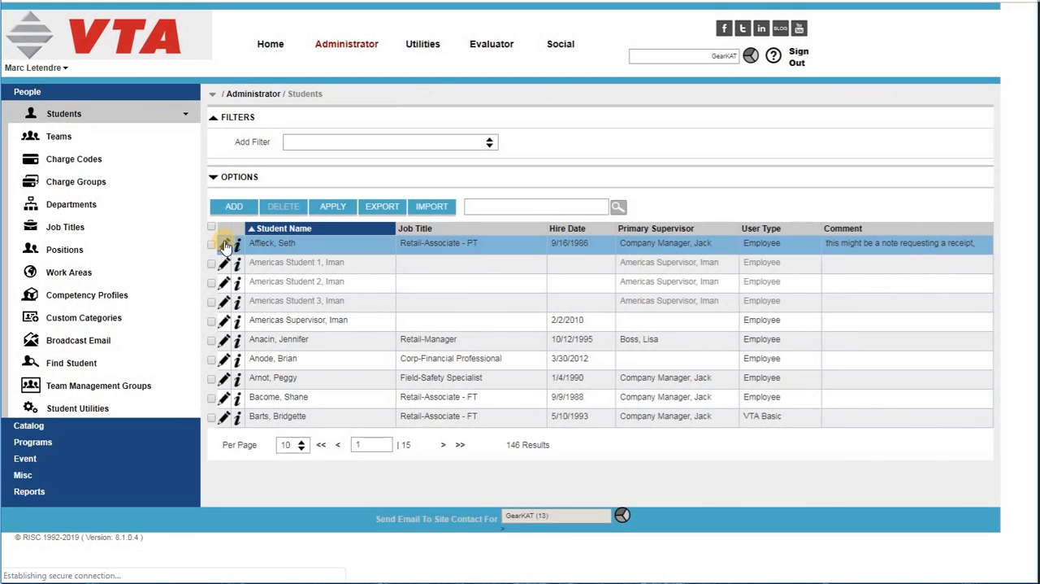
click(225, 245)
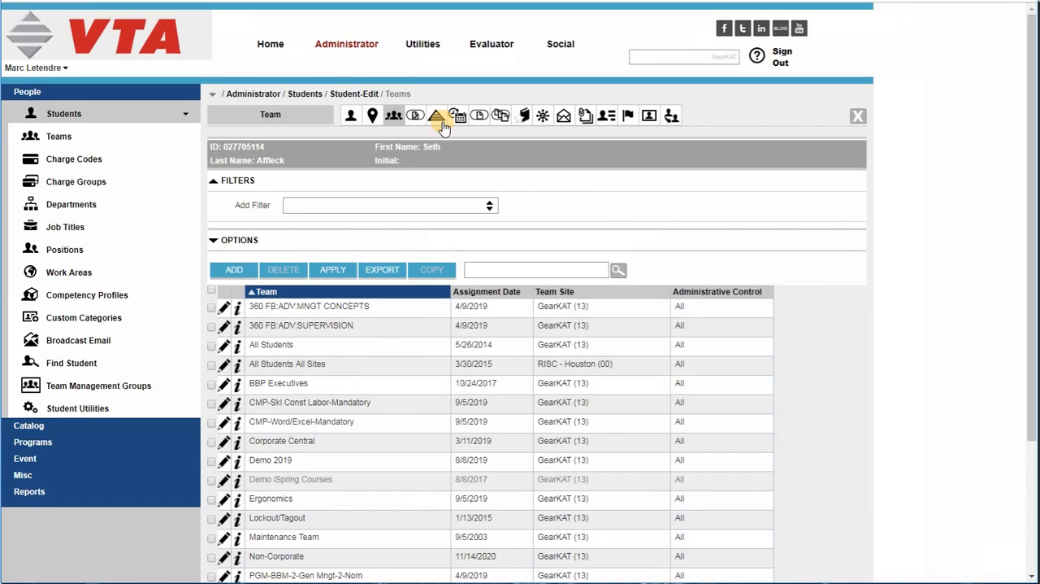
click(439, 114)
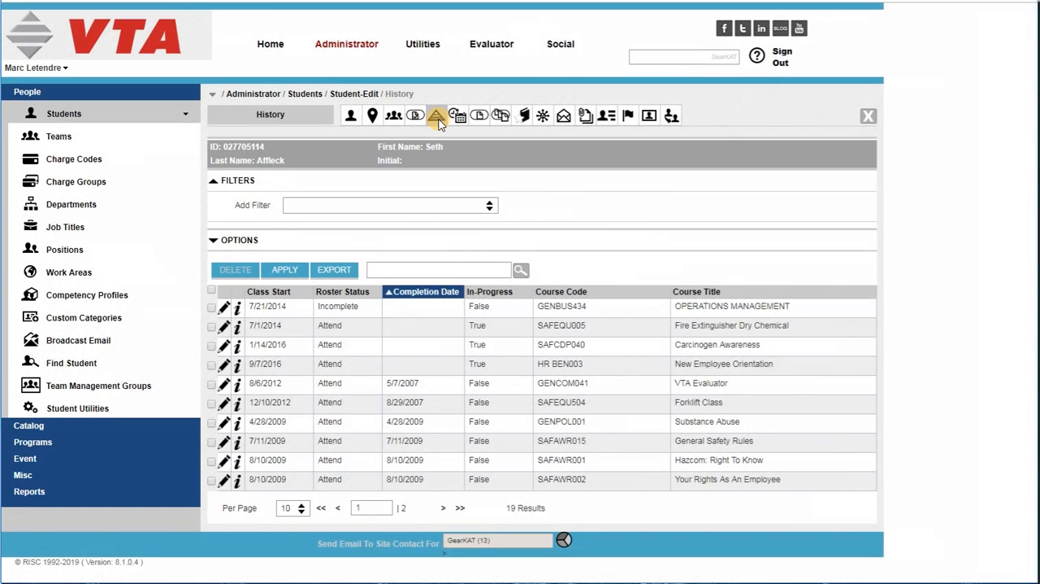
click(606, 114)
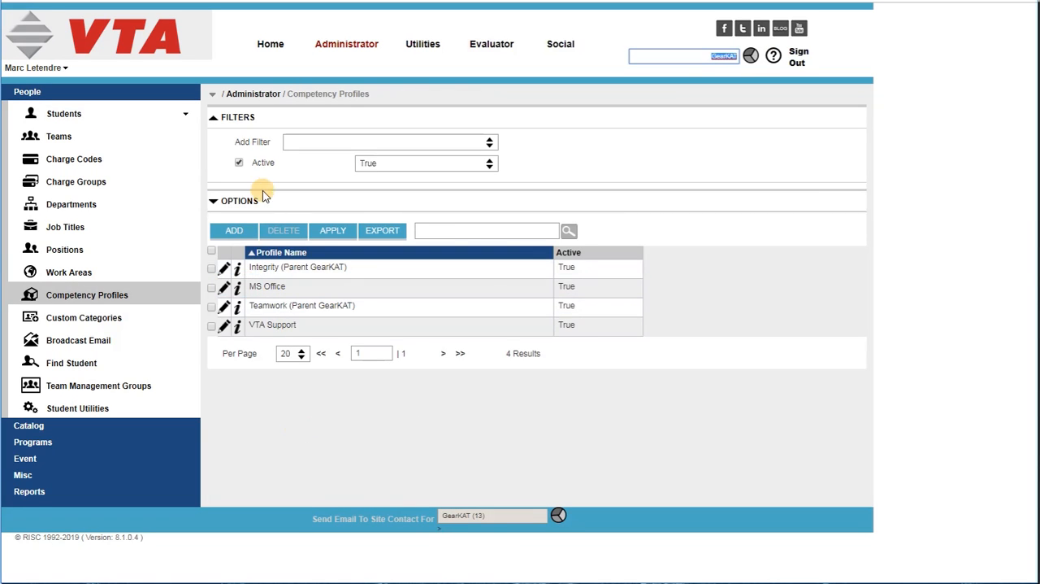
Go to the unfiltered students list showing 146 students.
click(237, 286)
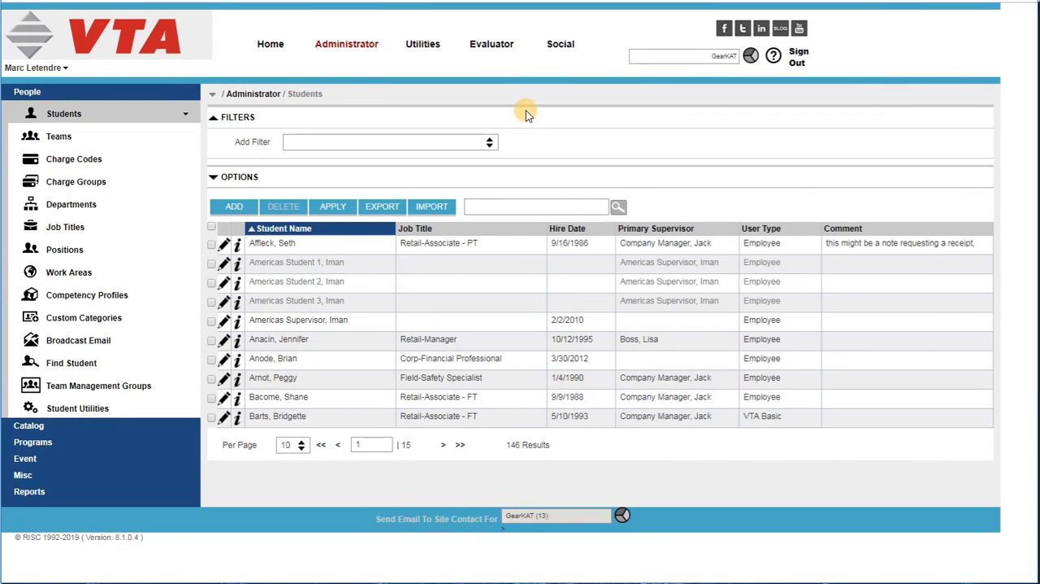
mouse_move(530, 121)
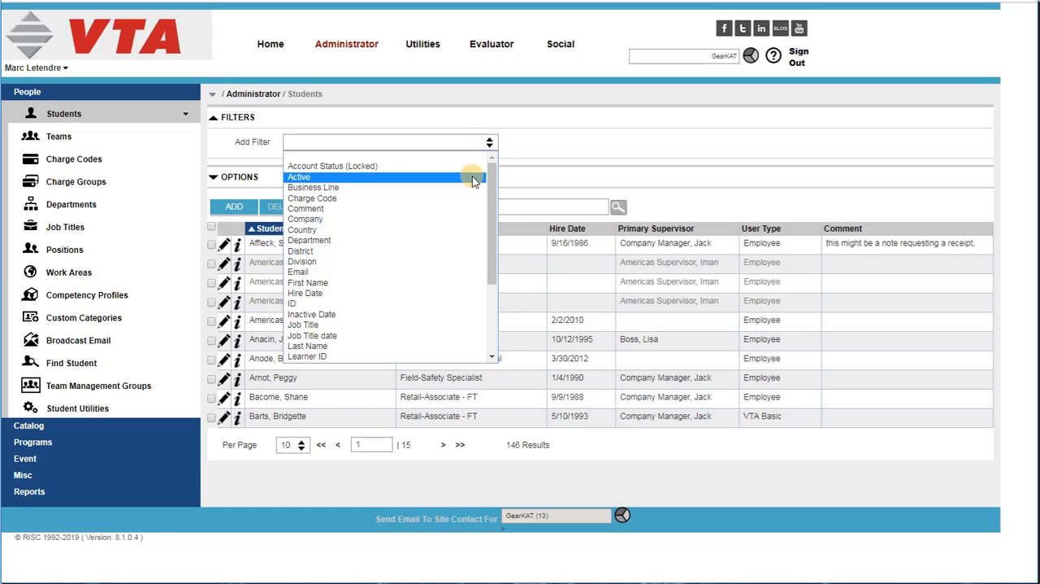
Add an Active = True filter and a Job Title filter starting with 'RETAIL'.
click(299, 176)
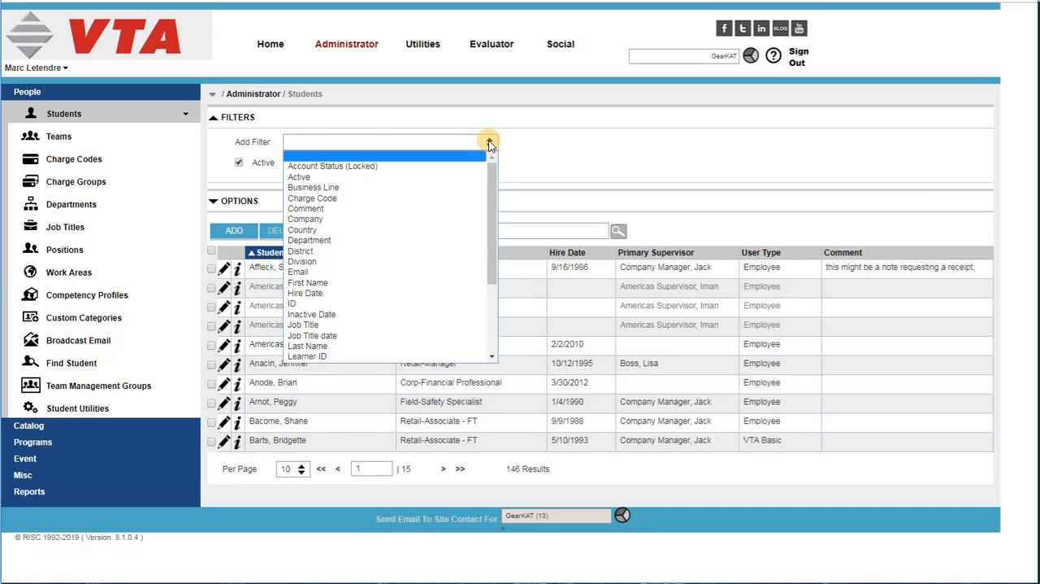
mouse_move(452, 320)
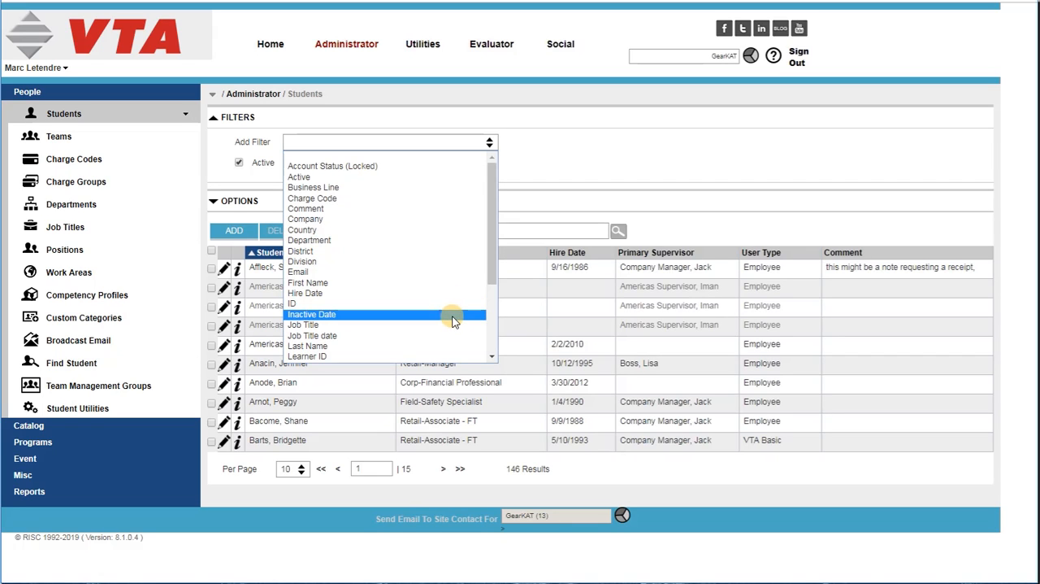
click(302, 325)
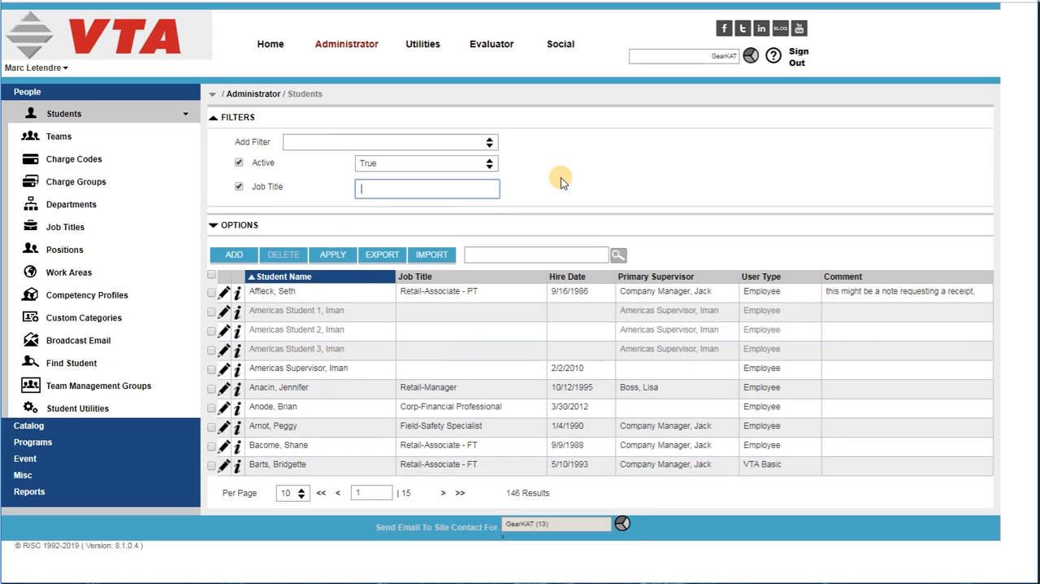
text(RE)
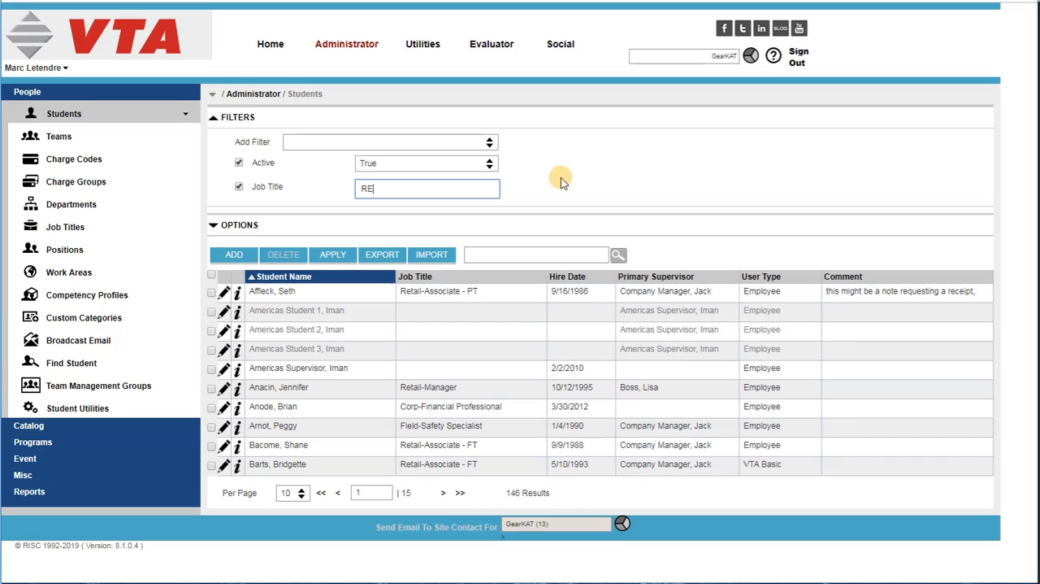
text(TAIL)
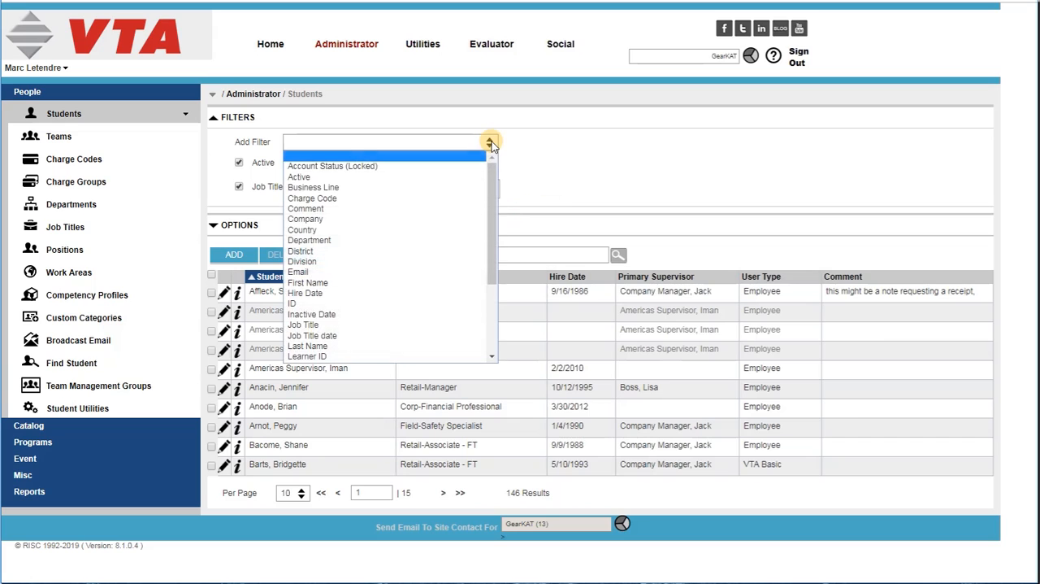
mouse_move(419, 312)
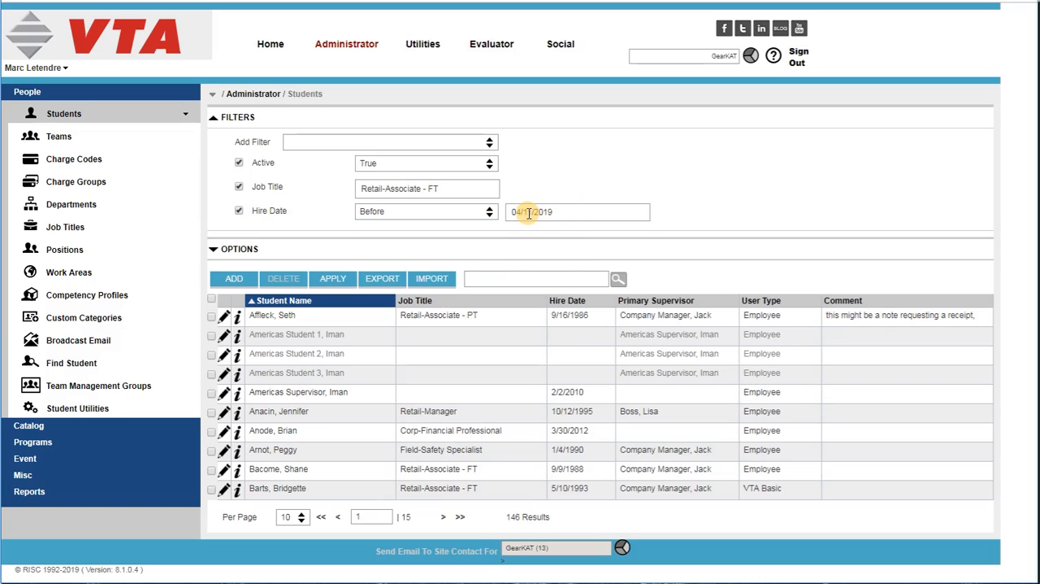
Set Hire Date before 01/01/2000 and add Comment 'receipt' and User Type Employee filters.
click(577, 211)
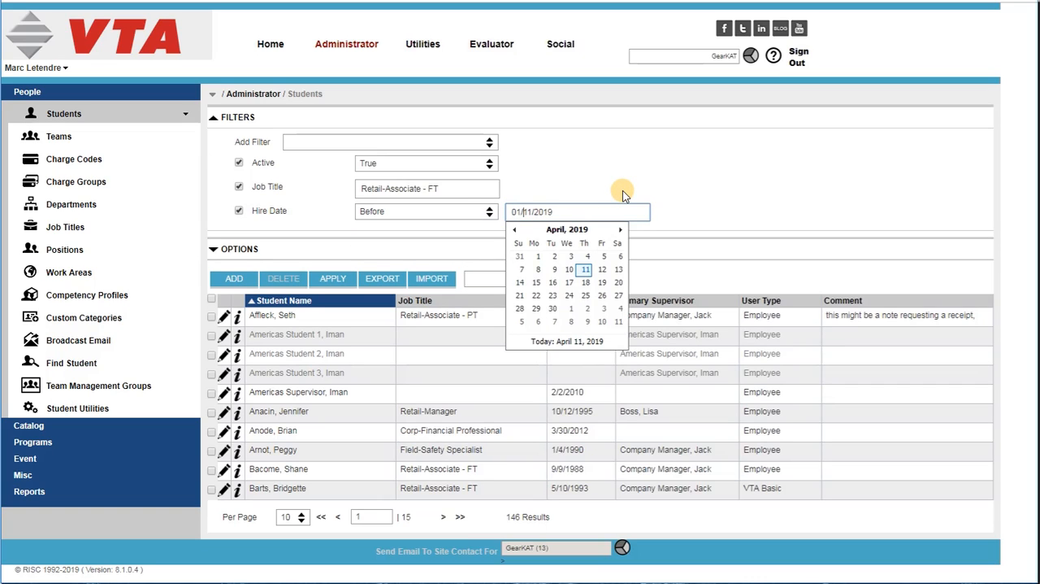
text(01/01/2000)
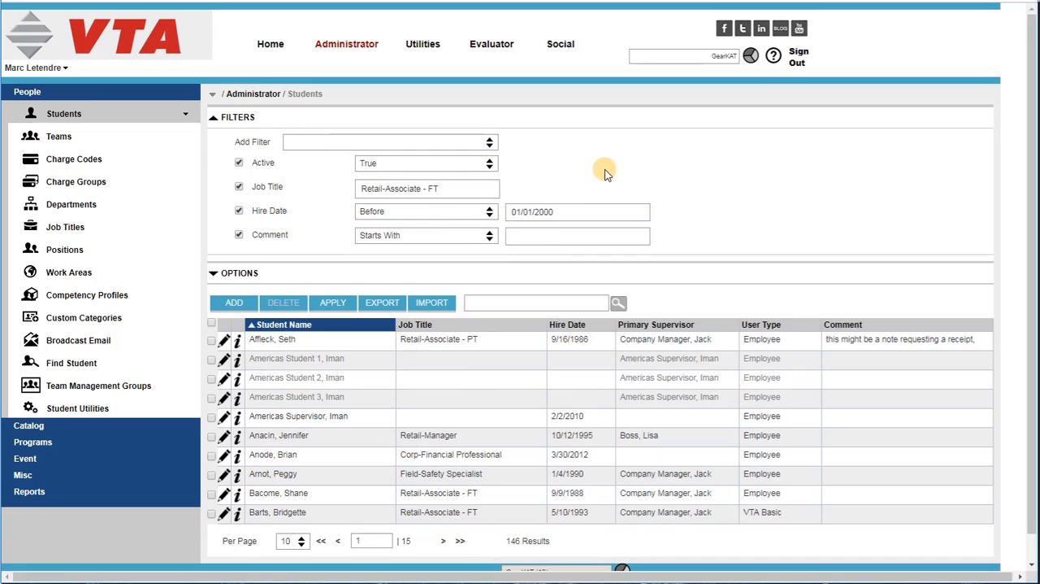
click(577, 235)
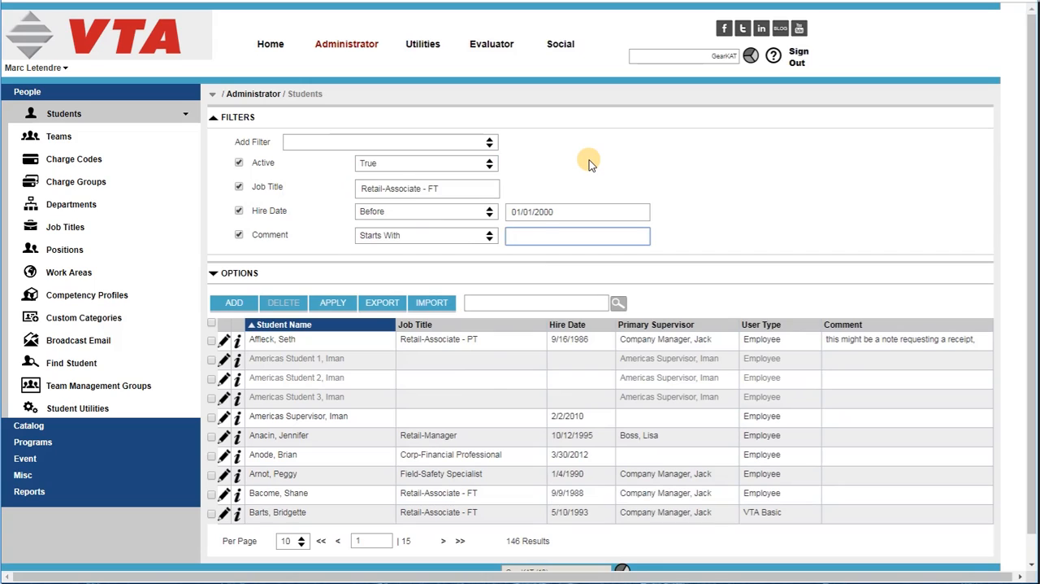
click(577, 236)
text(receipt)
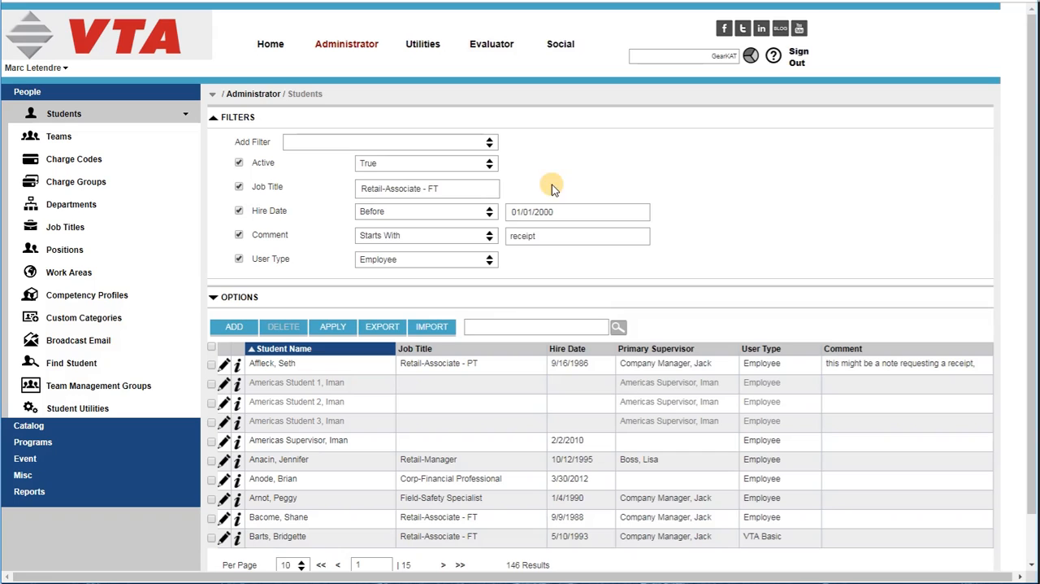
Add Primary Supervisor Company Manager, Jack, set Comment to Contains and apply, leaving 2 students.
click(390, 141)
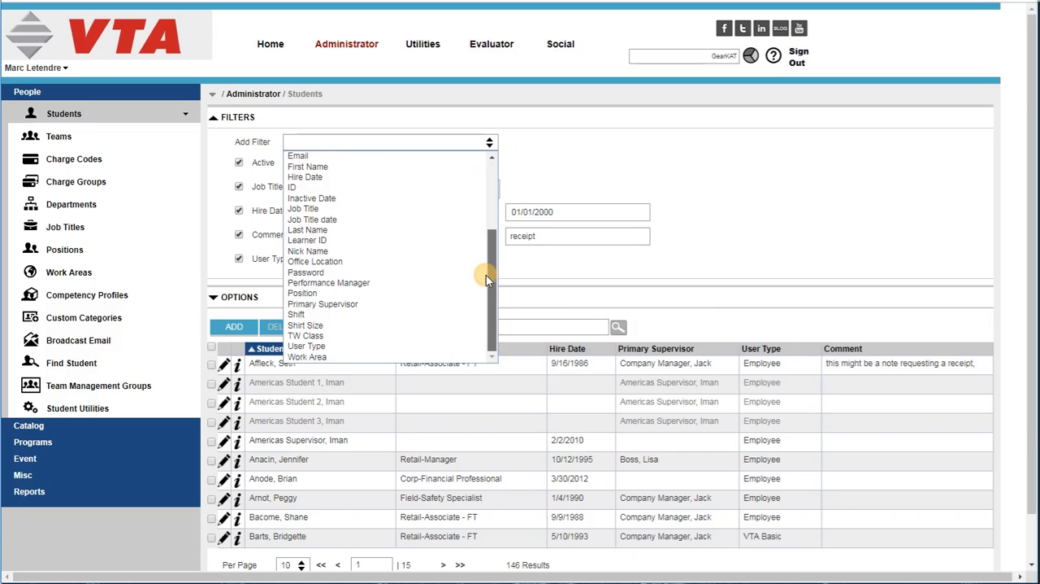
click(322, 304)
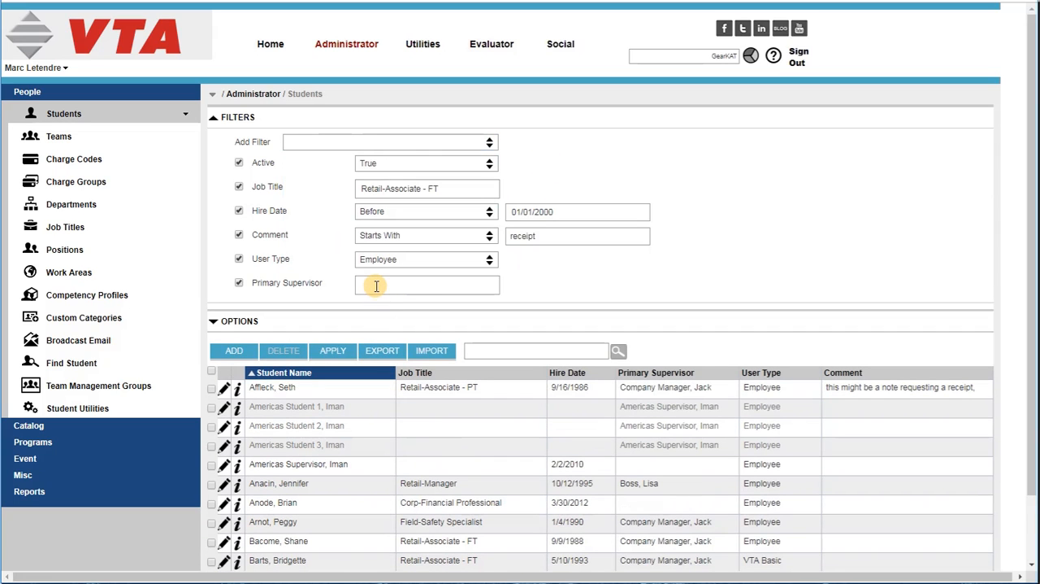
text(com)
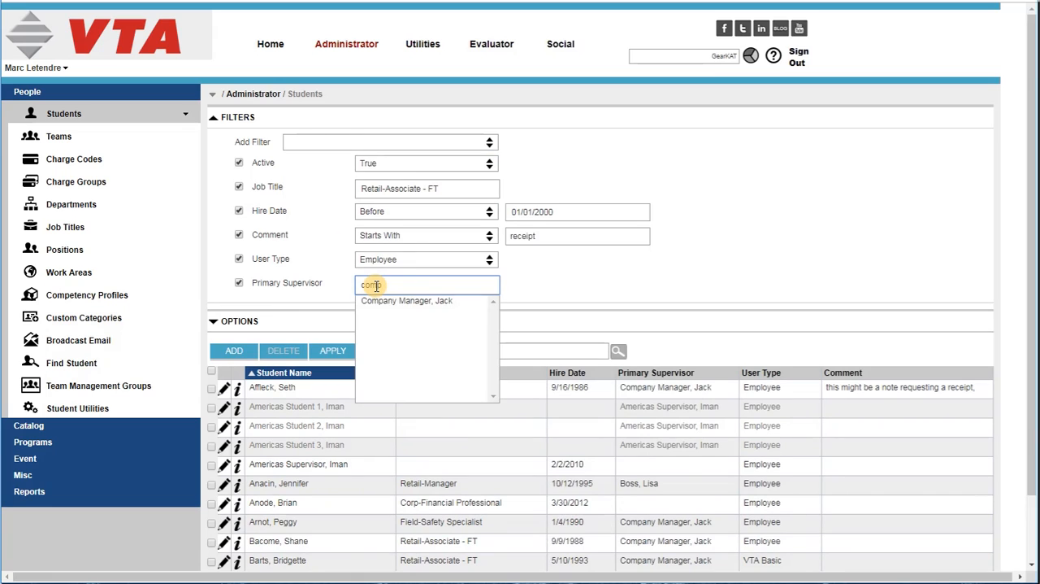
click(405, 301)
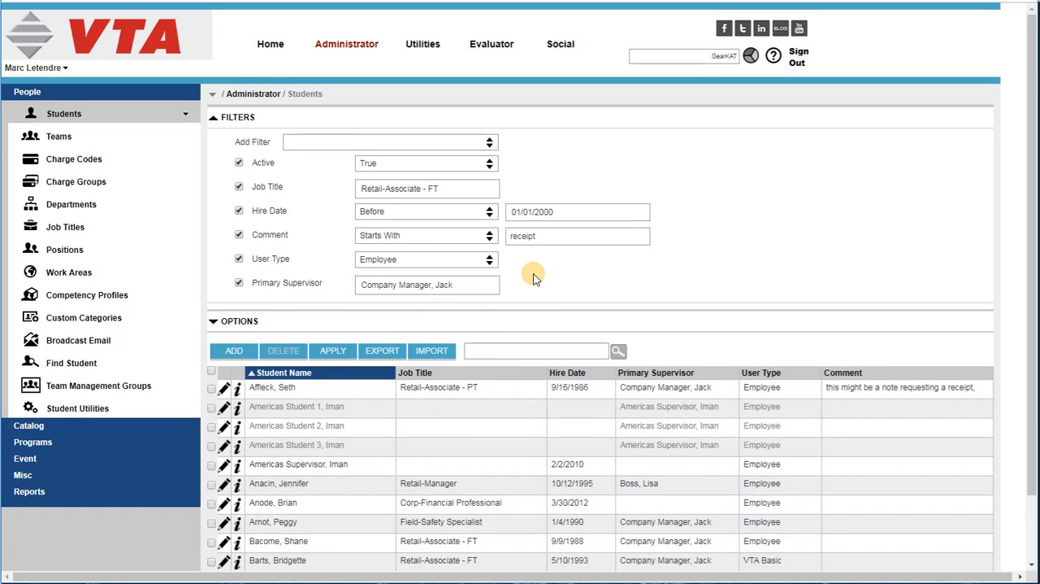
scroll(down, 3)
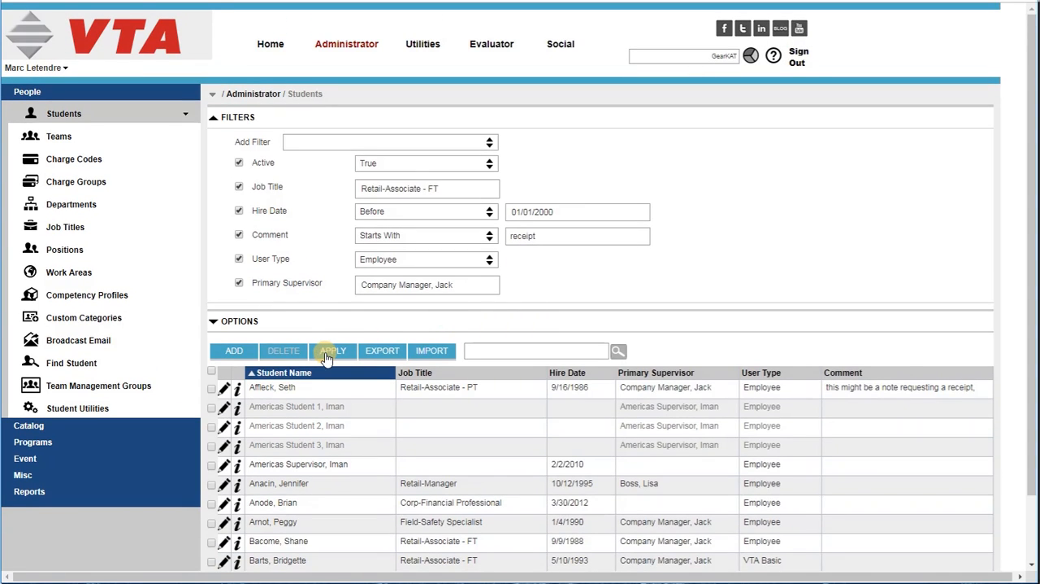
click(331, 351)
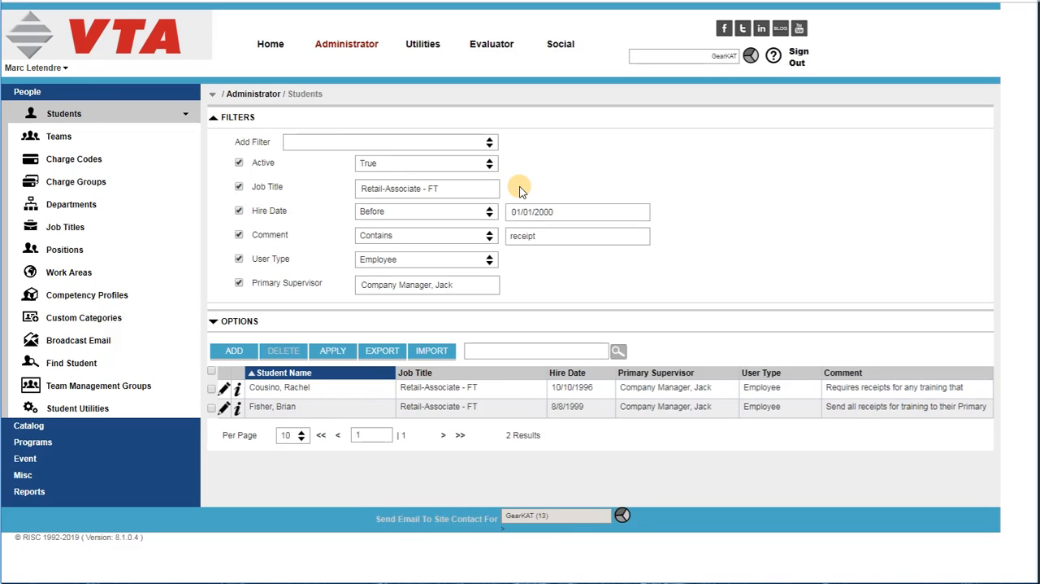
Uncheck the Job Title and Hire Date filters, widening the list to 21 students.
click(553, 211)
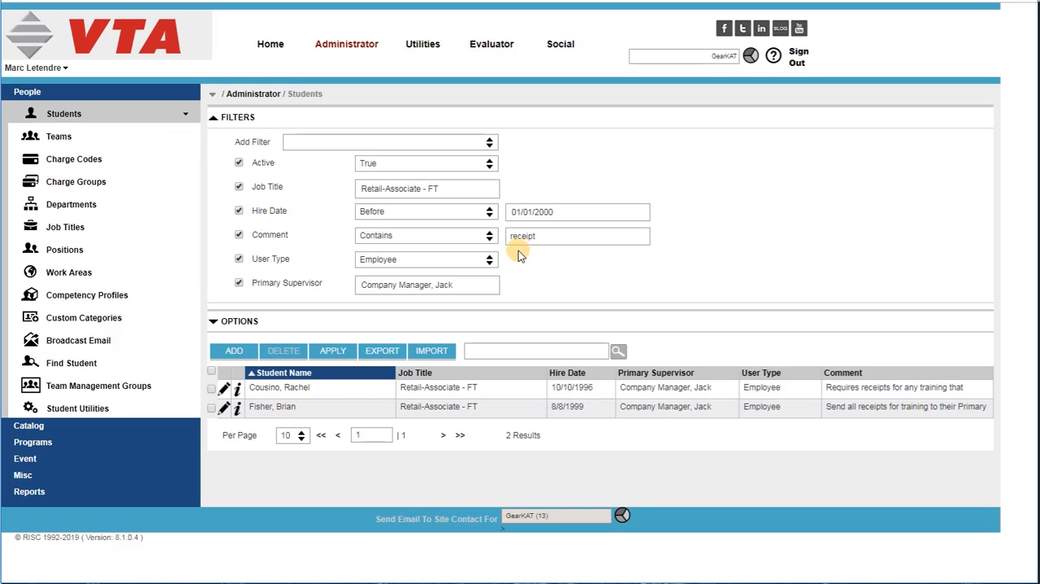
mouse_move(465, 285)
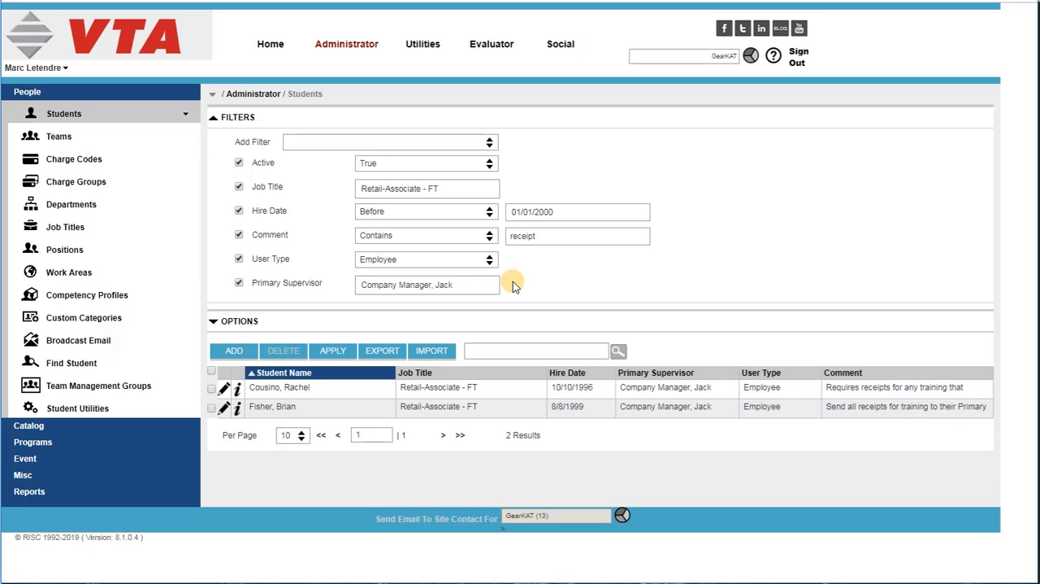
mouse_move(553, 275)
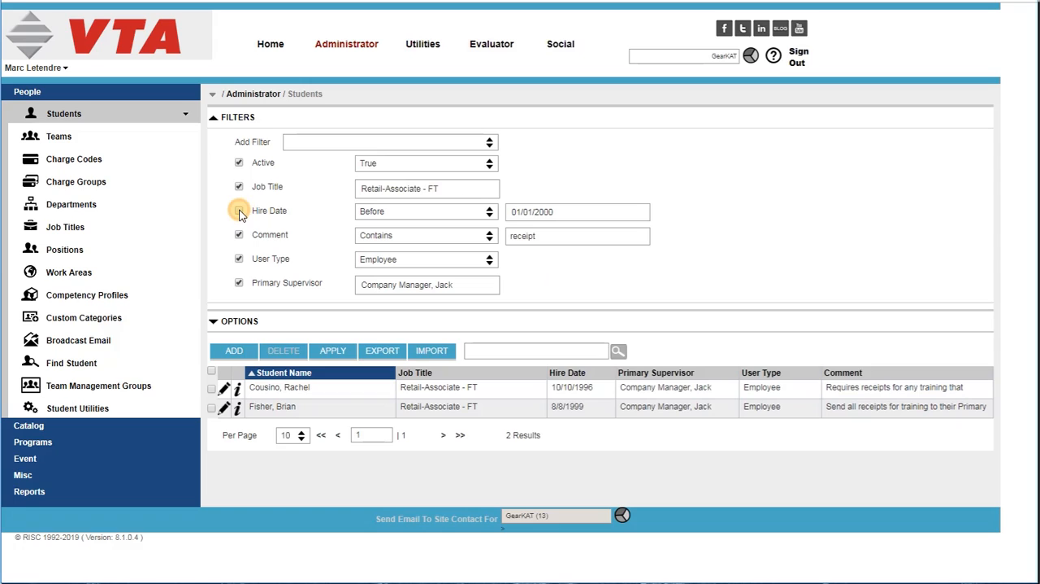
click(239, 211)
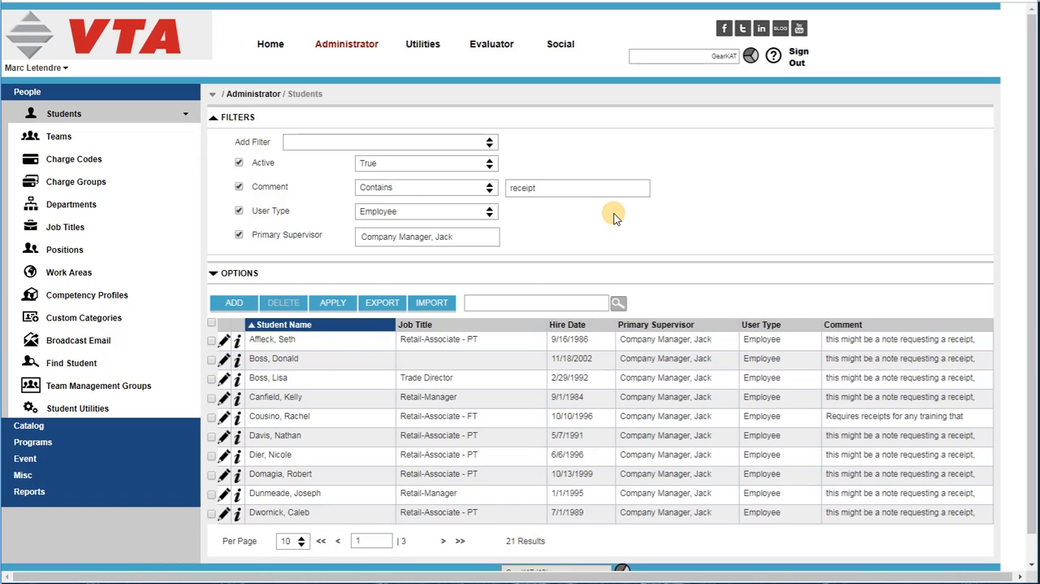
mouse_move(421, 189)
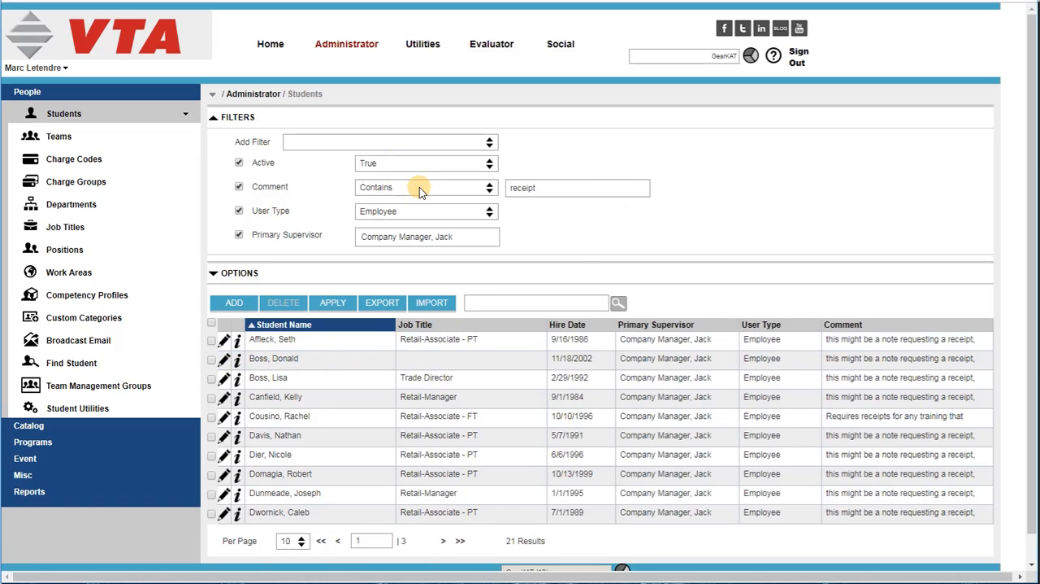
mouse_move(416, 192)
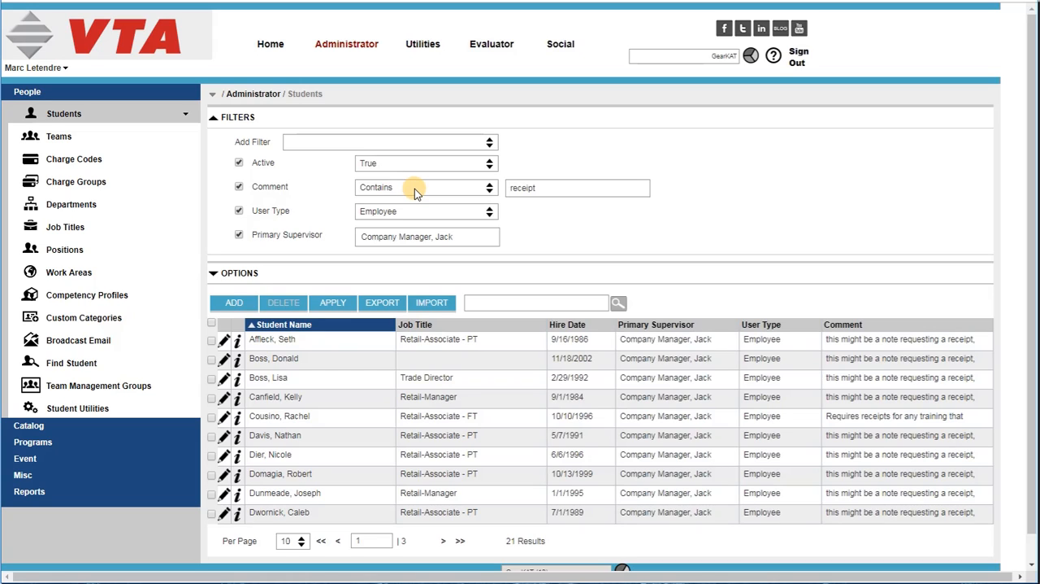
mouse_move(432, 216)
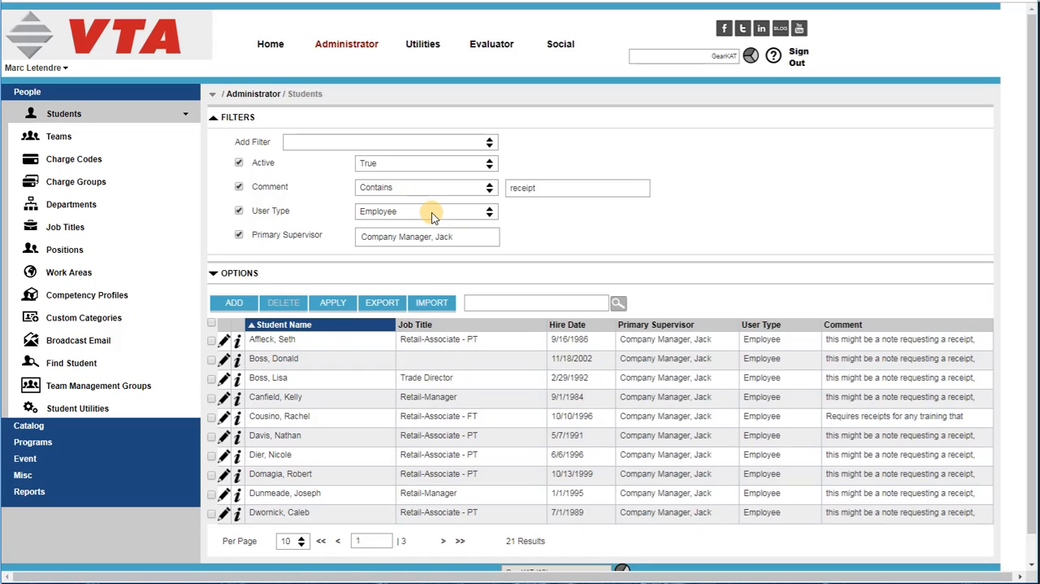
Clear all remaining filters for the full 146 students and edit the first student's record.
click(425, 237)
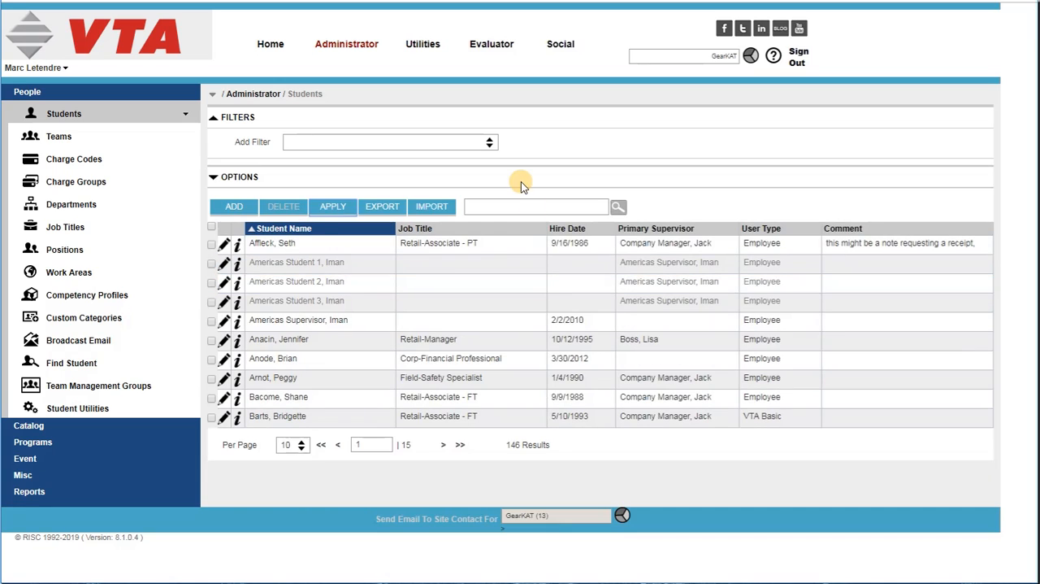
mouse_move(528, 150)
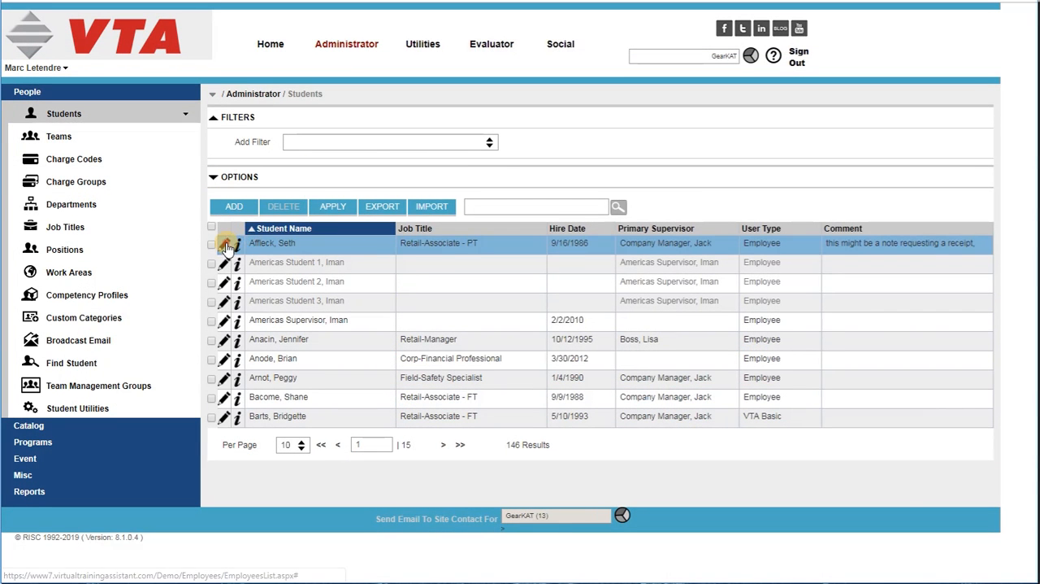
click(234, 245)
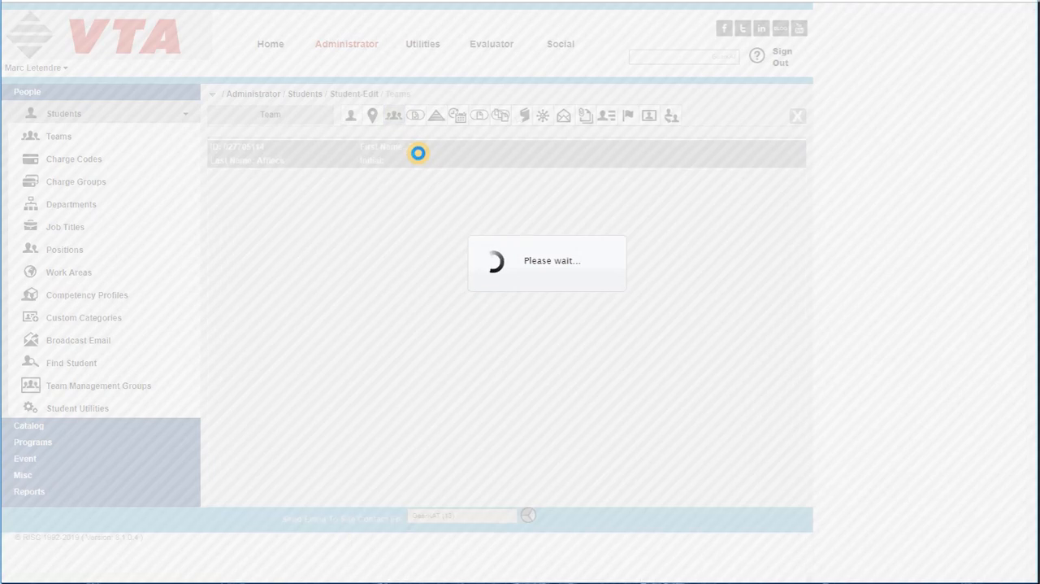